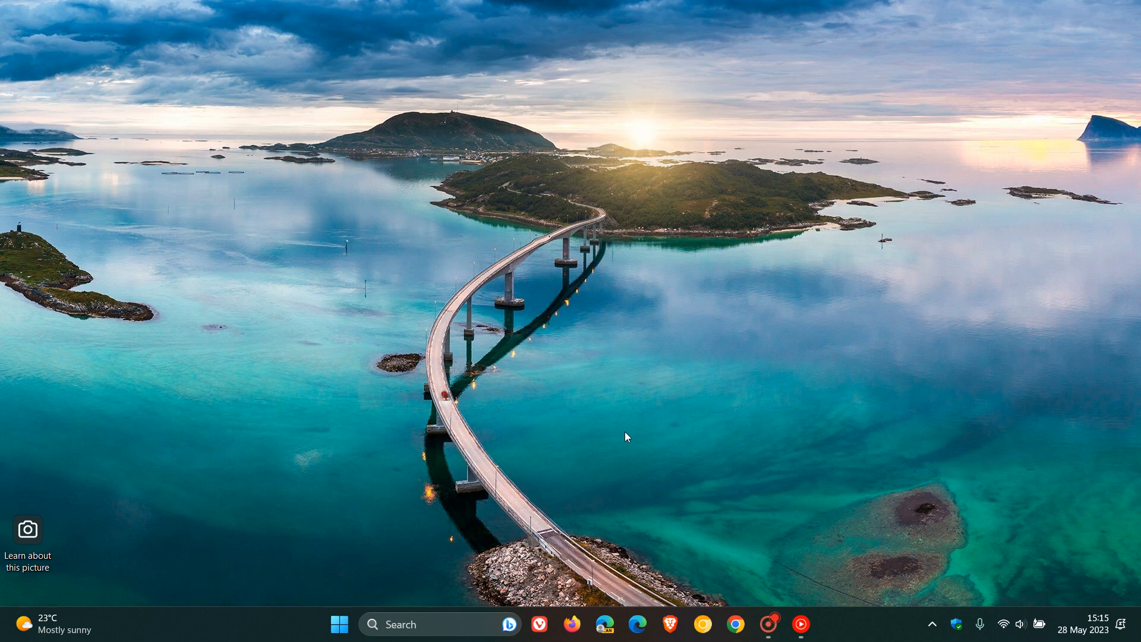
pyautogui.moveTo(733, 295)
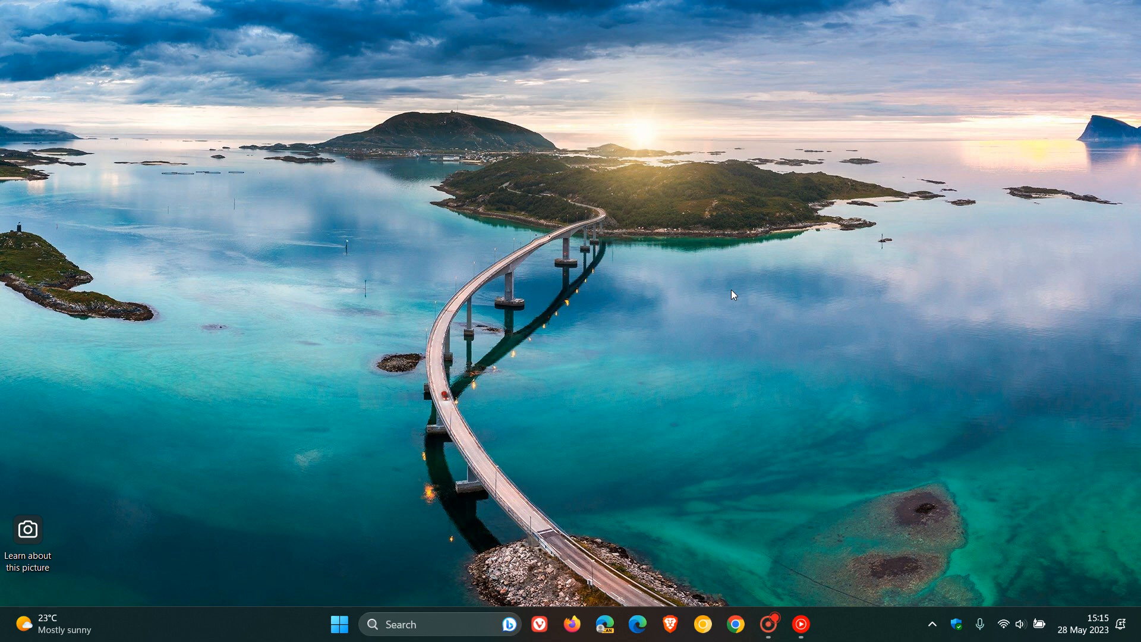
pyautogui.moveTo(727, 294)
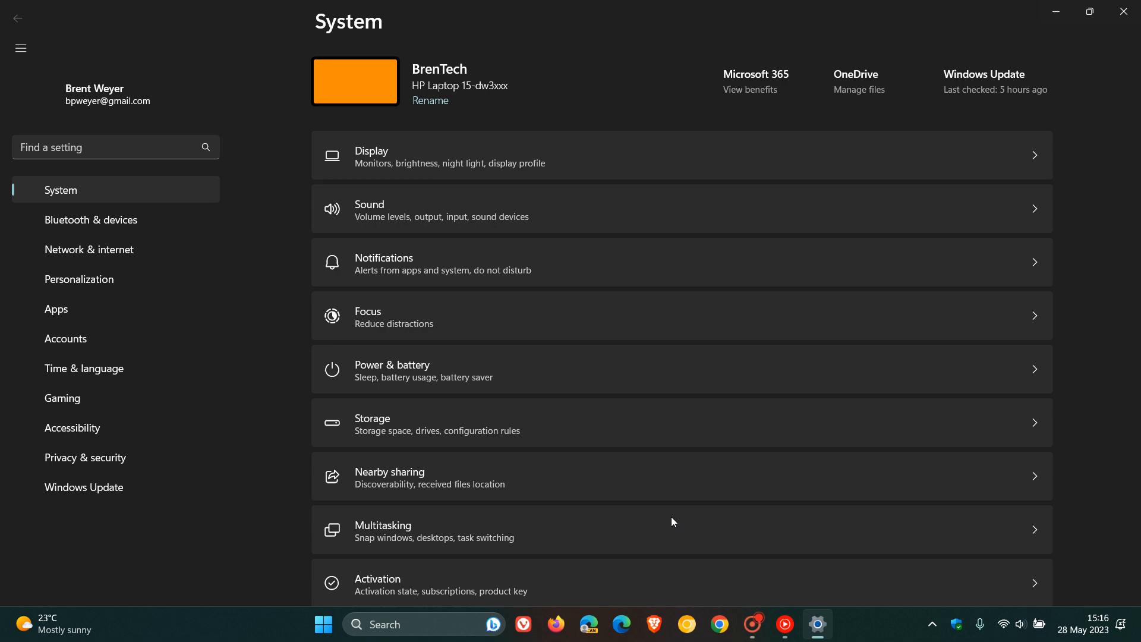
# Go to the Apps section of Settings to reach the Startup Apps list
pyautogui.click(56, 278)
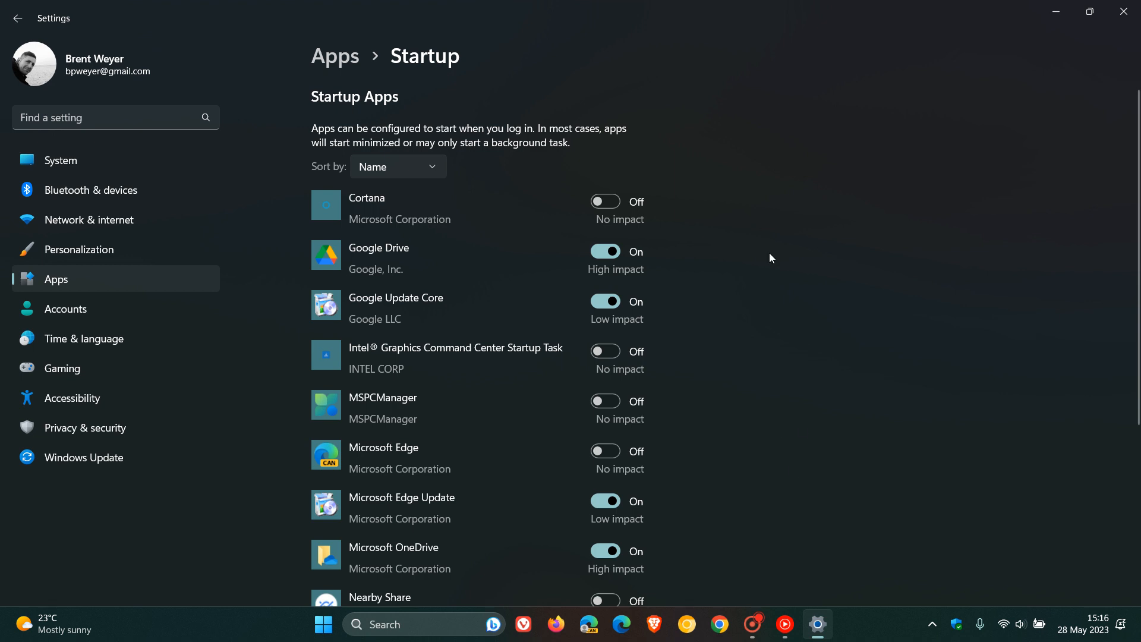
pyautogui.moveTo(796, 499)
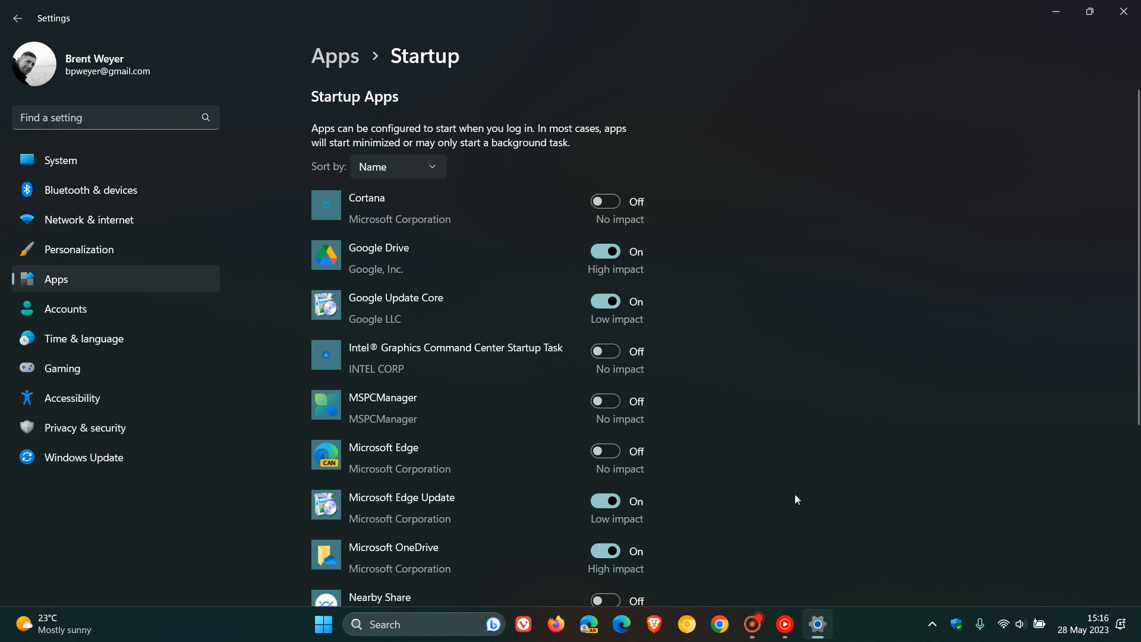
pyautogui.moveTo(1031, 65)
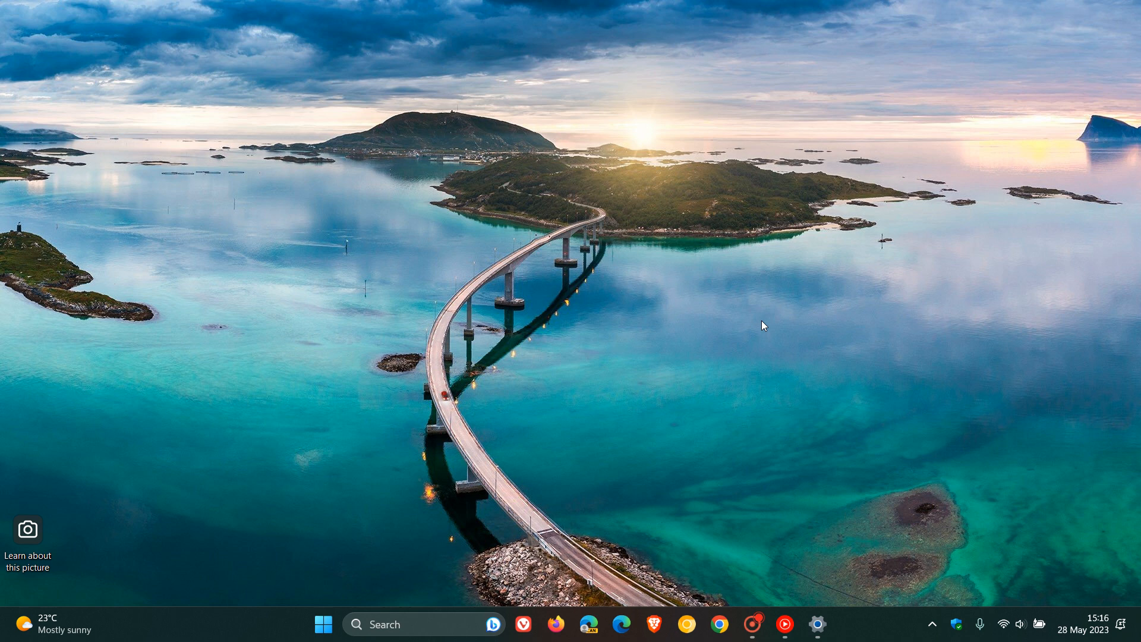
pyautogui.moveTo(771, 288)
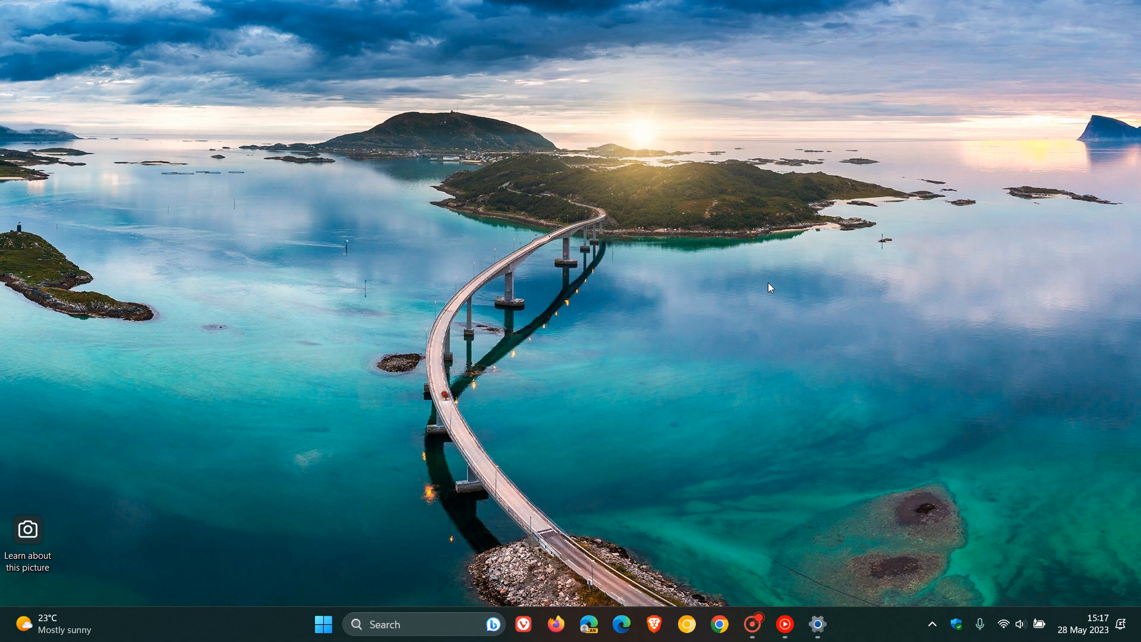
pyautogui.moveTo(729, 313)
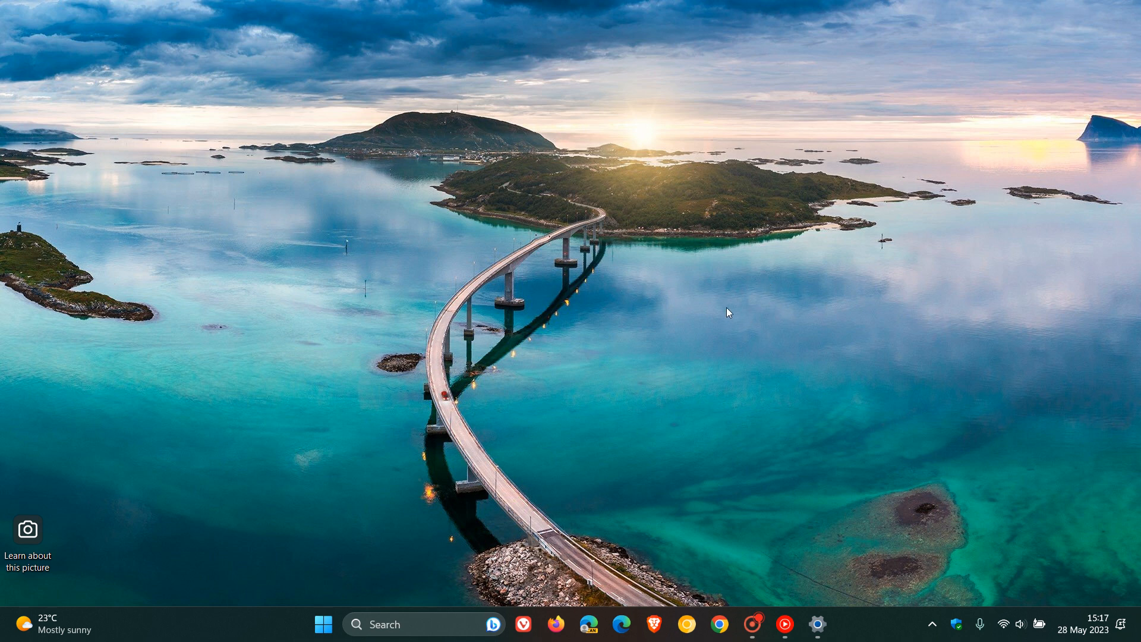
pyautogui.moveTo(710, 334)
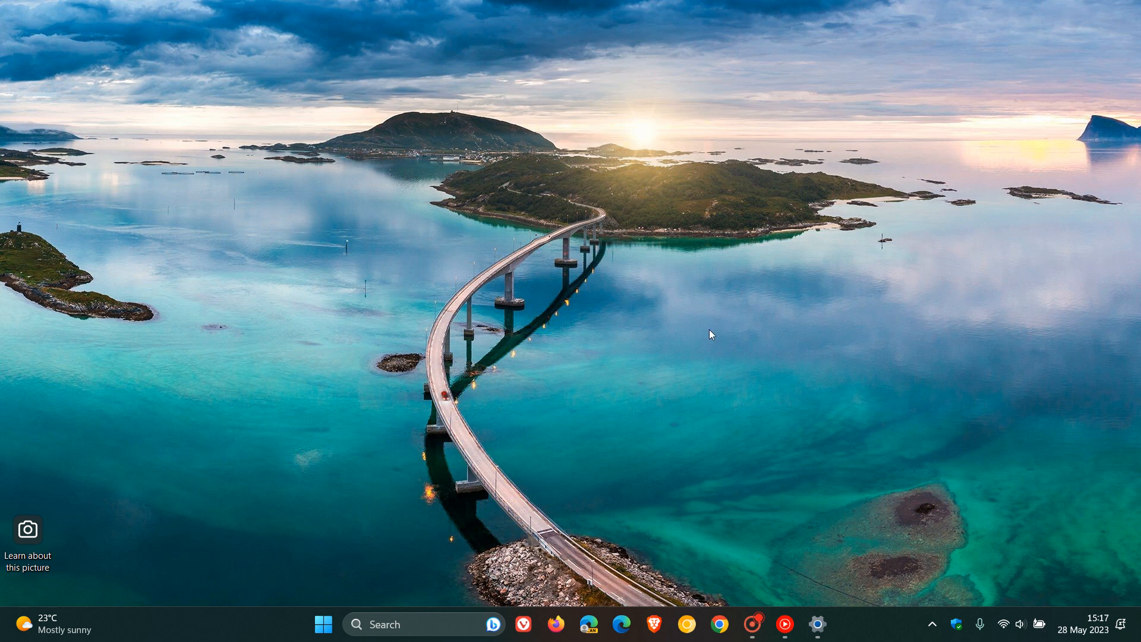
pyautogui.click(322, 624)
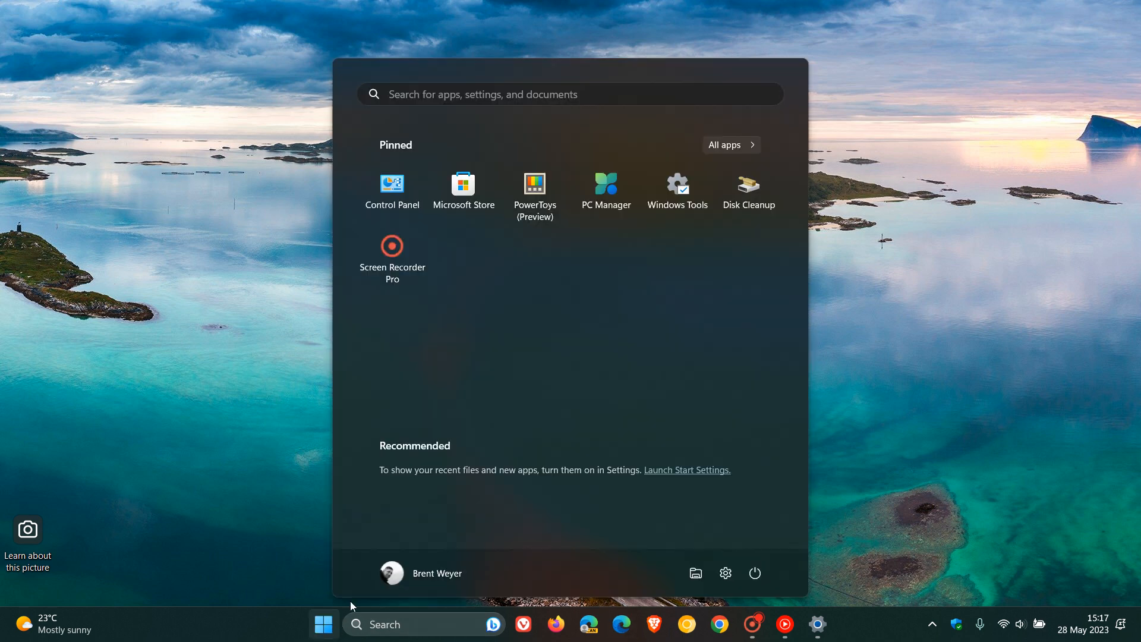
pyautogui.moveTo(912, 382)
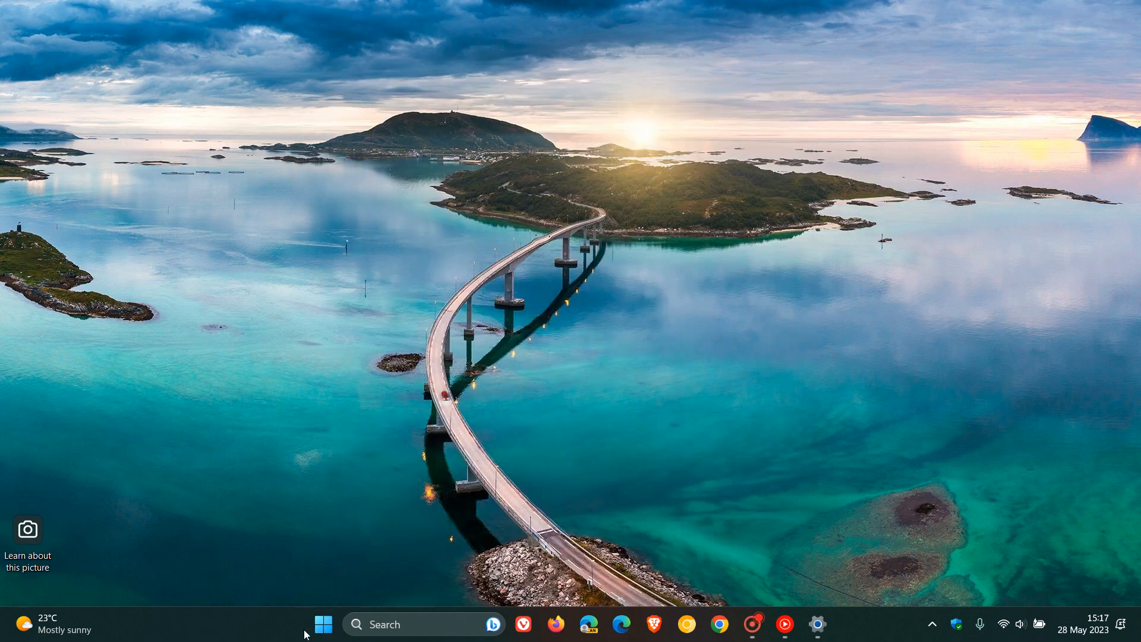
pyautogui.moveTo(930, 295)
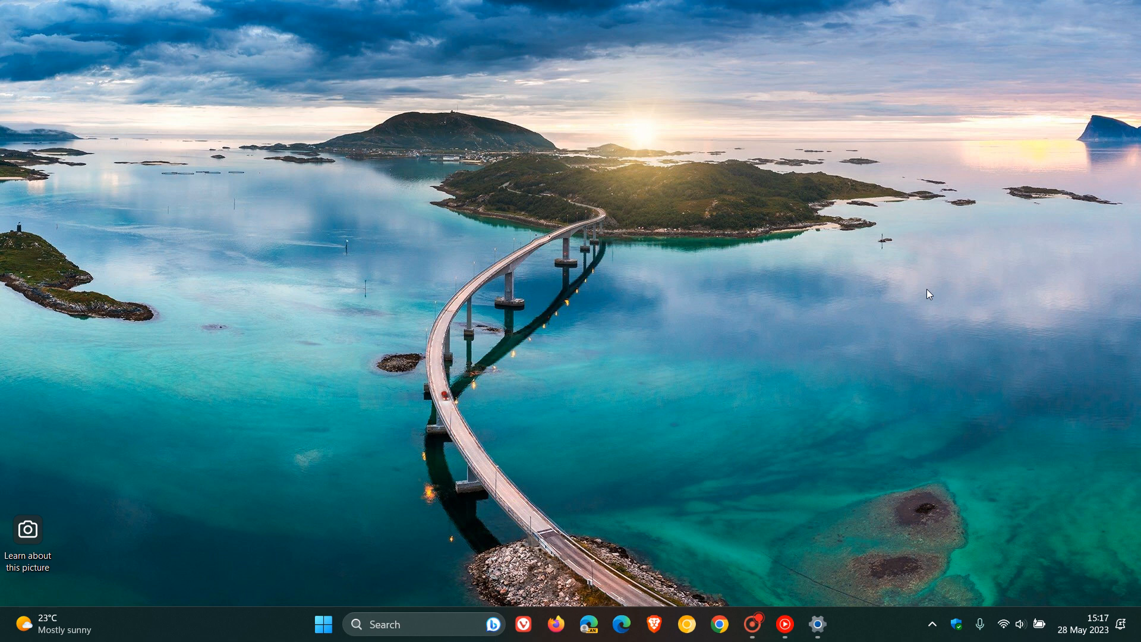
pyautogui.moveTo(891, 314)
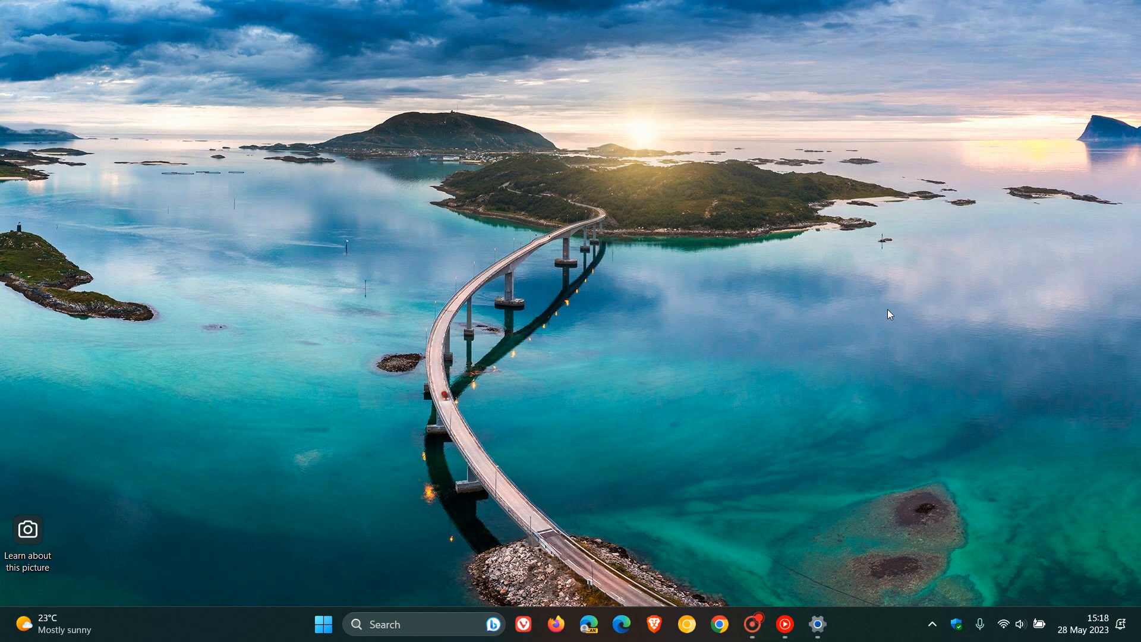
pyautogui.moveTo(631, 481)
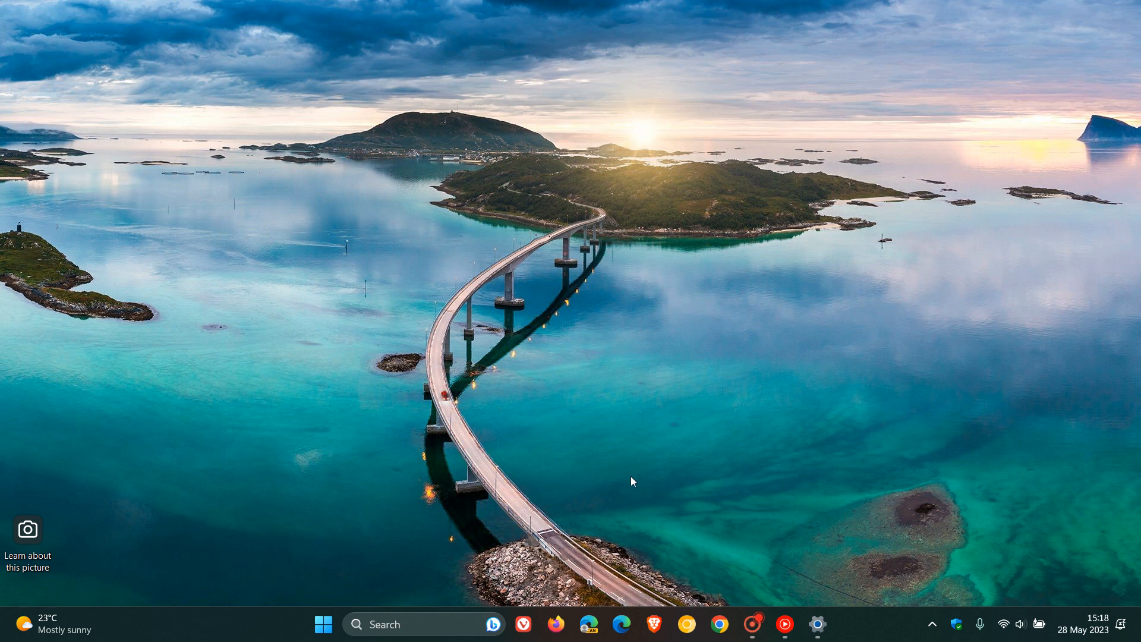
pyautogui.moveTo(889, 387)
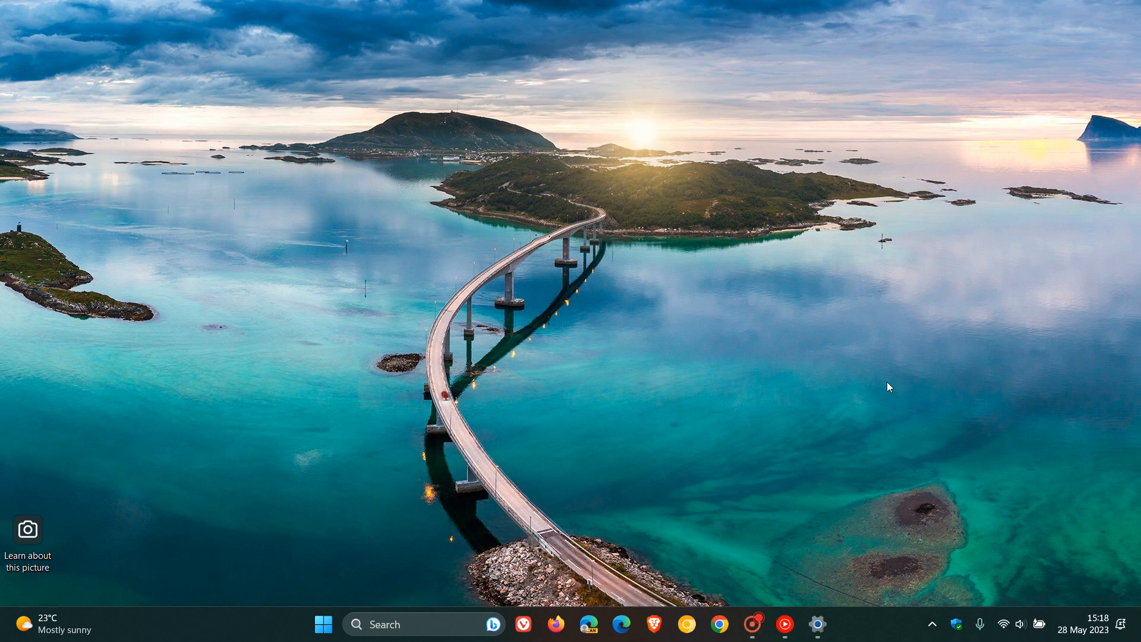
# Launch Microsoft Edge on a new tab, then minimize it to show the desktop
pyautogui.click(619, 624)
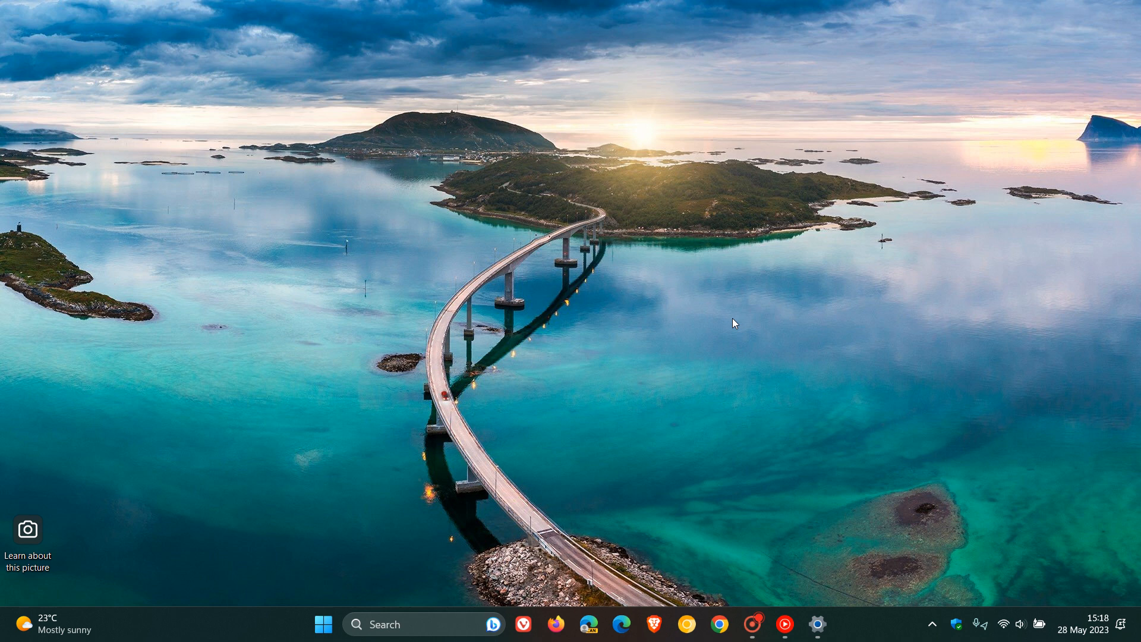
pyautogui.moveTo(632, 534)
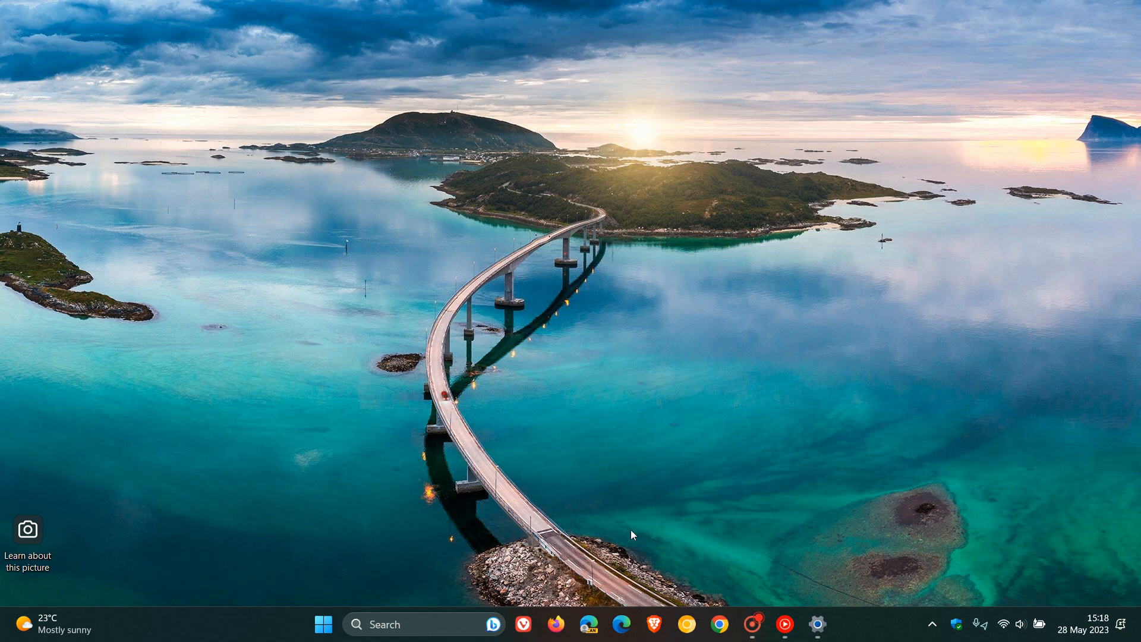
pyautogui.moveTo(620, 624)
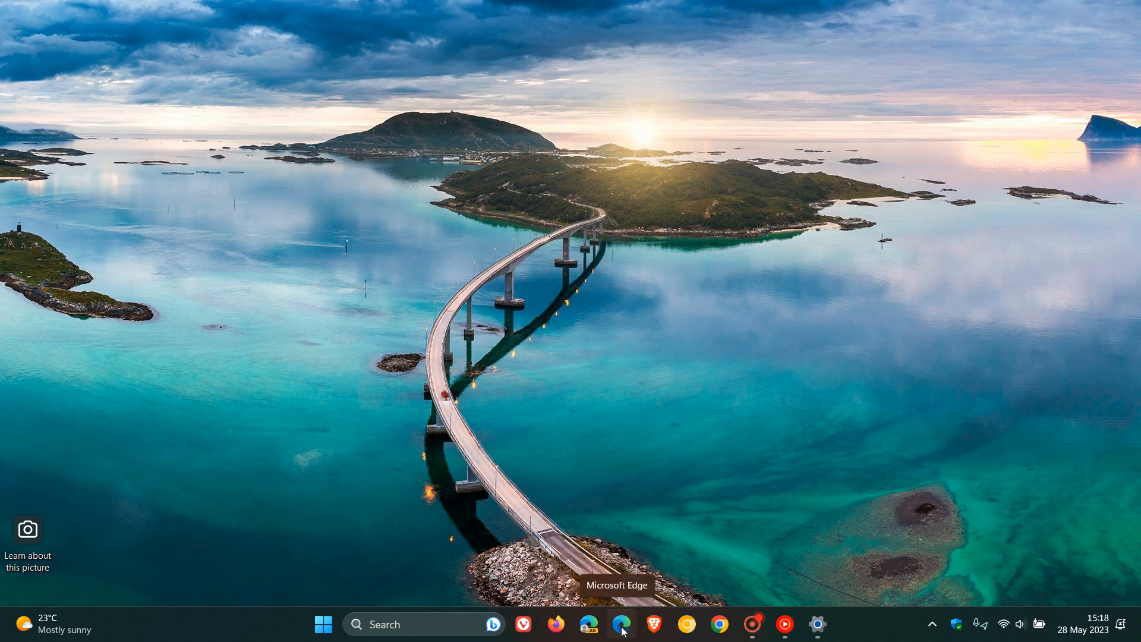
pyautogui.moveTo(910, 291)
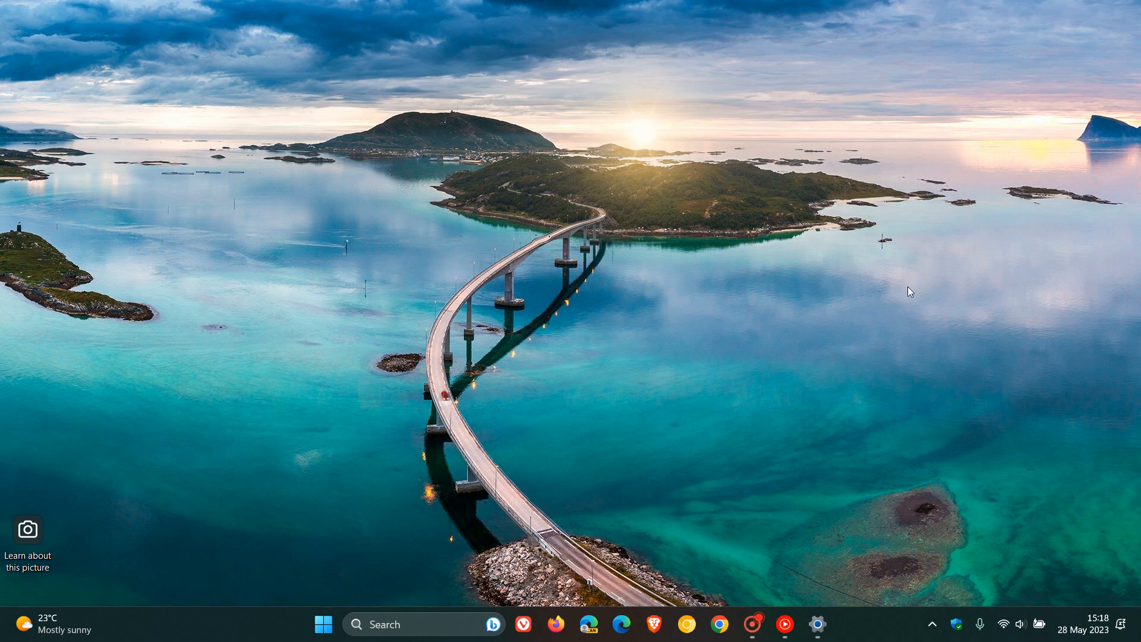
pyautogui.click(621, 624)
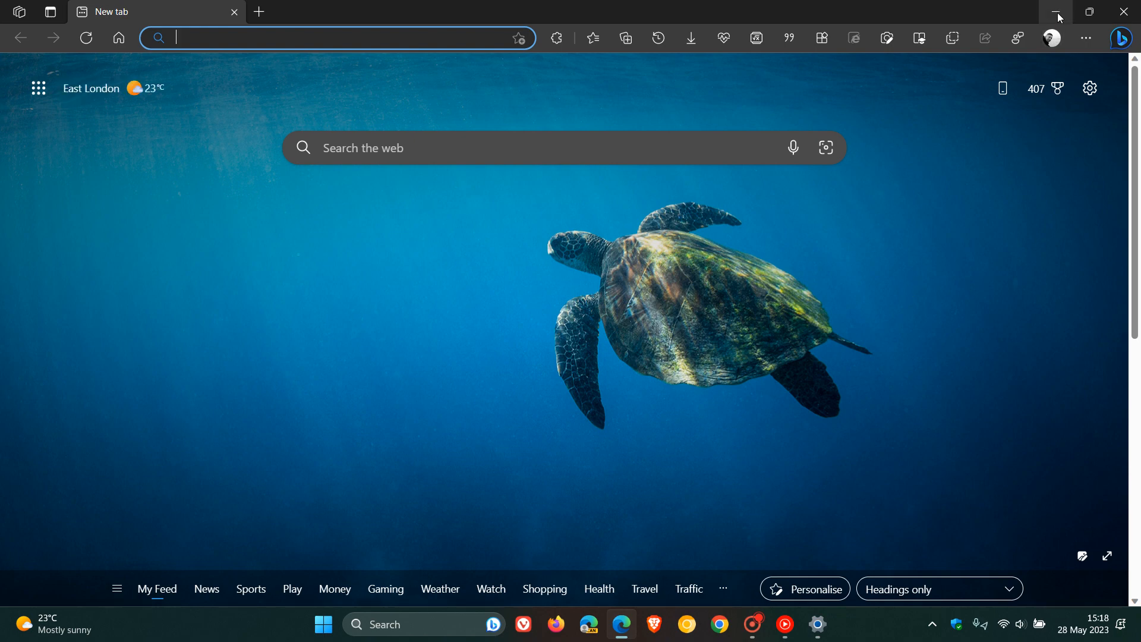
pyautogui.click(1058, 12)
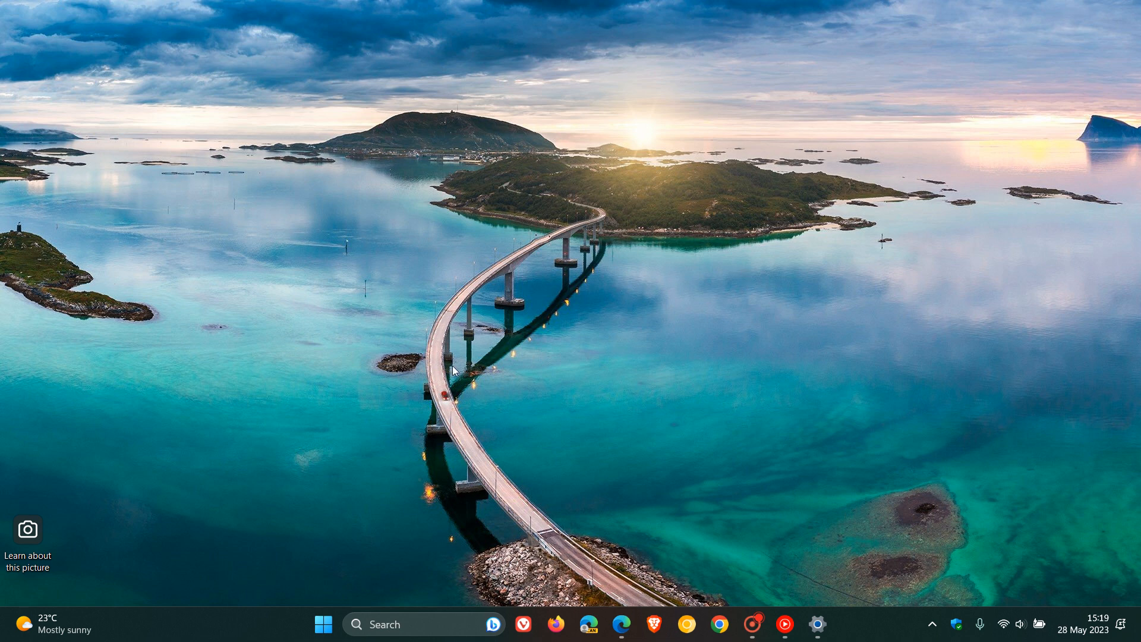
pyautogui.moveTo(702, 579)
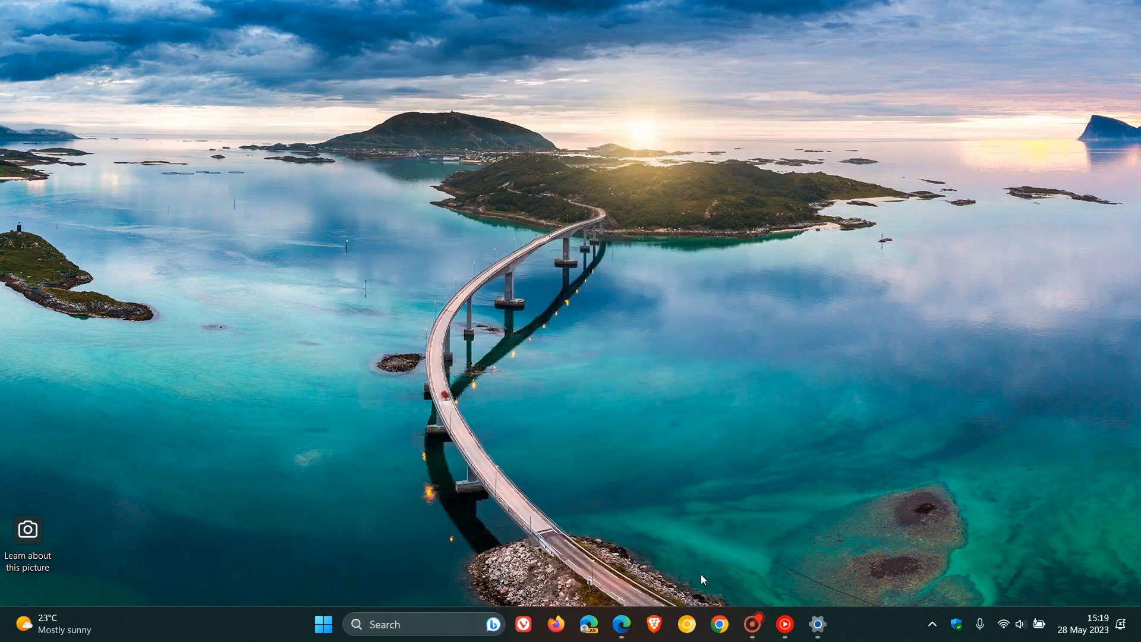
# Launch File Explorer at This PC showing Local Disk (C:) and Google Drive (G:)
pyautogui.click(833, 624)
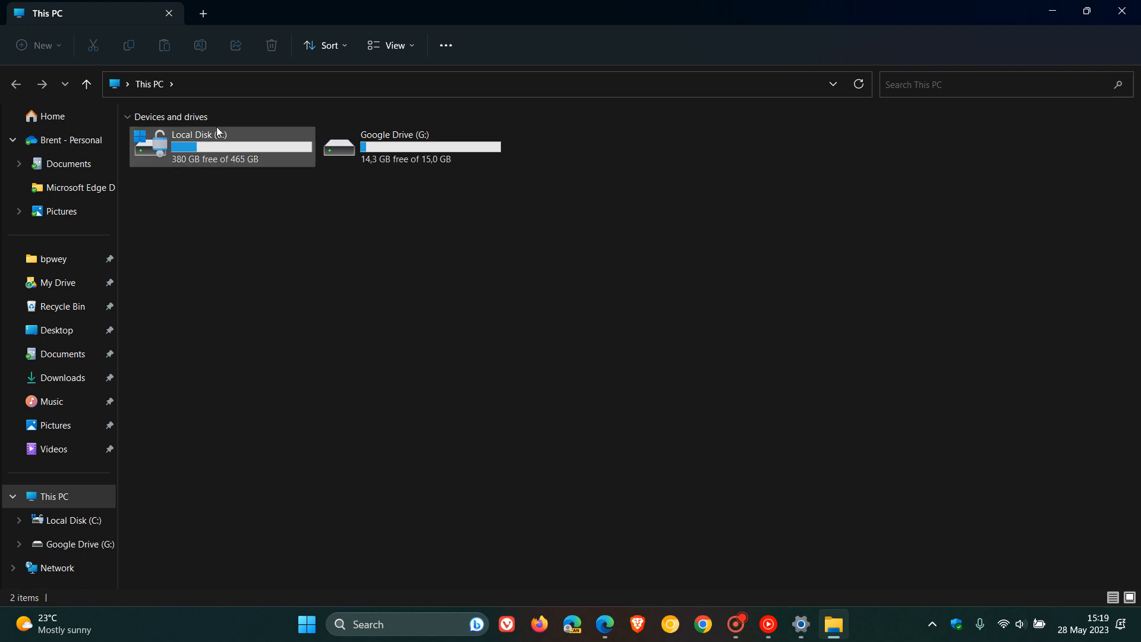
pyautogui.moveTo(281, 123)
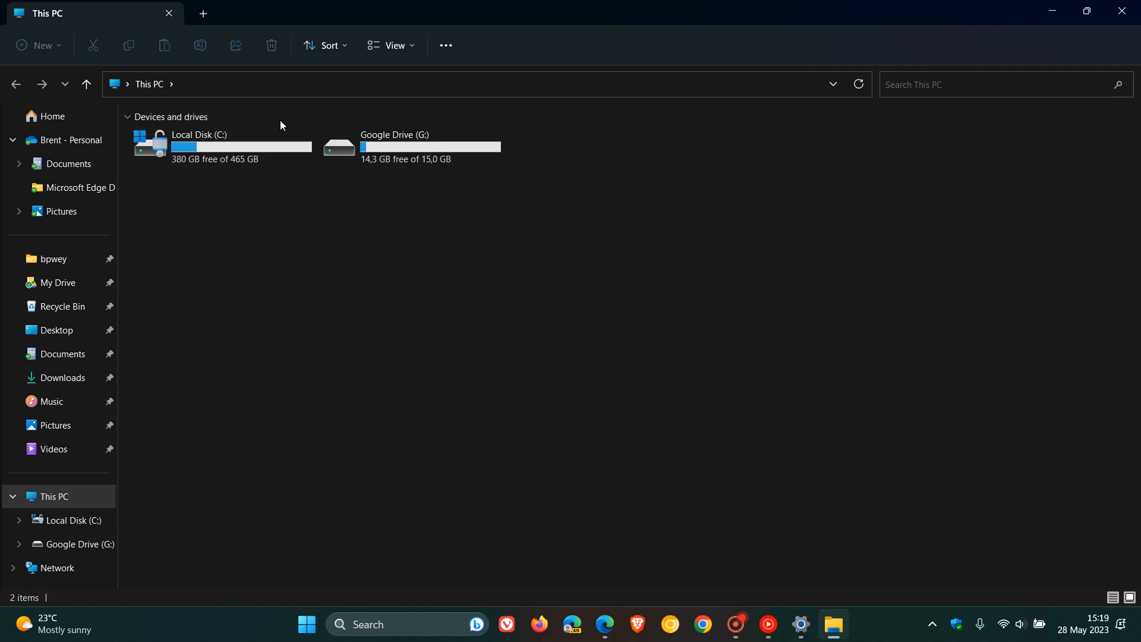
pyautogui.moveTo(796, 334)
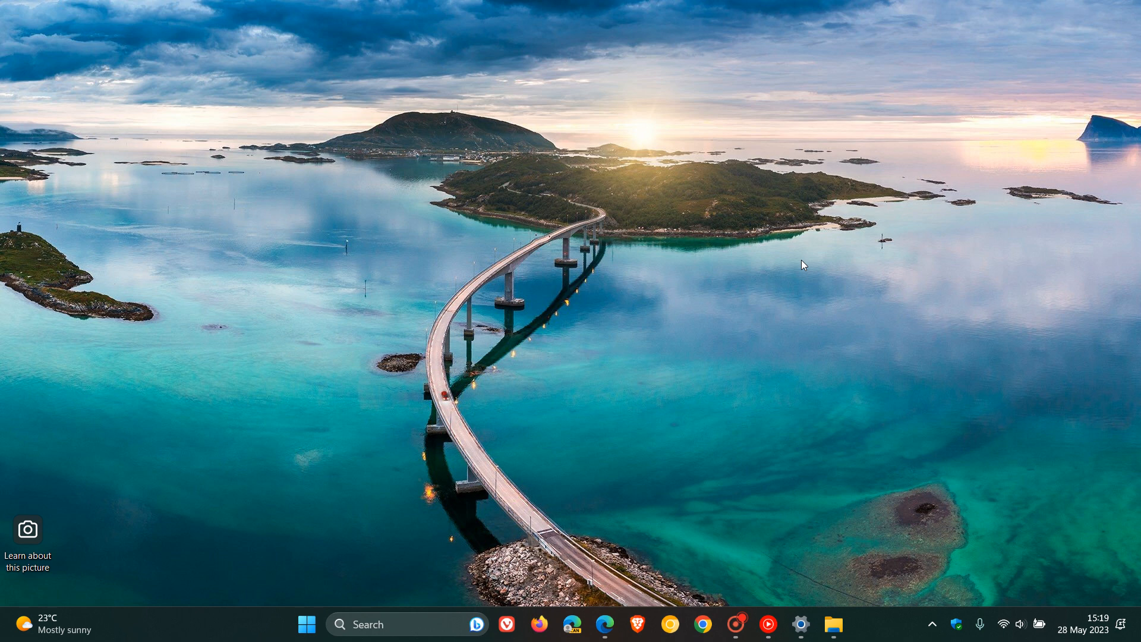
pyautogui.moveTo(451, 224)
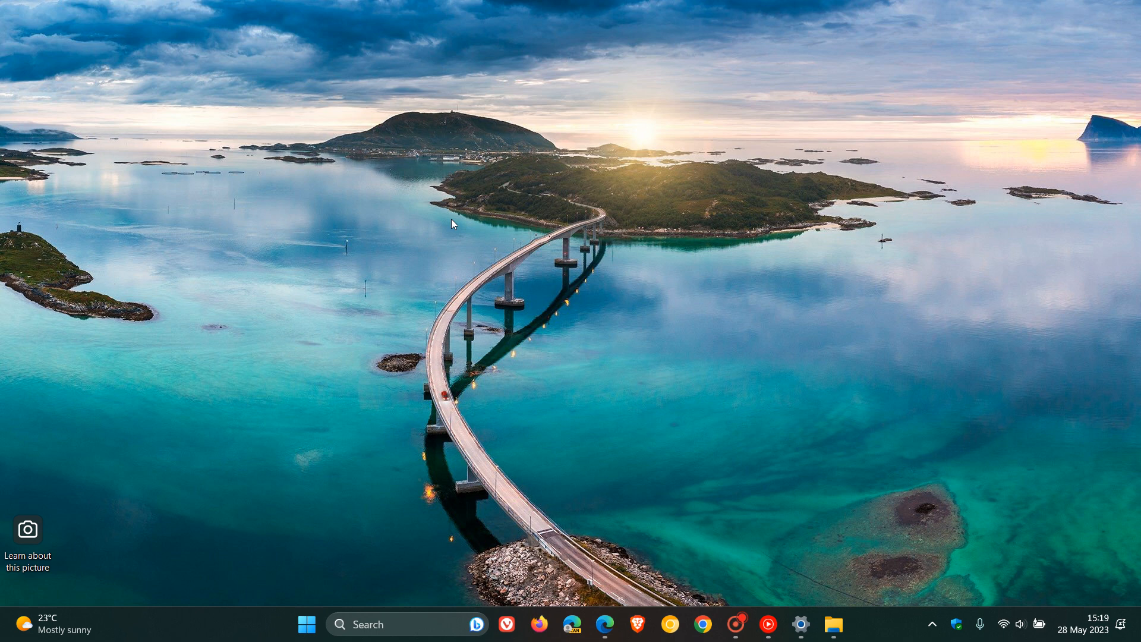
pyautogui.moveTo(733, 277)
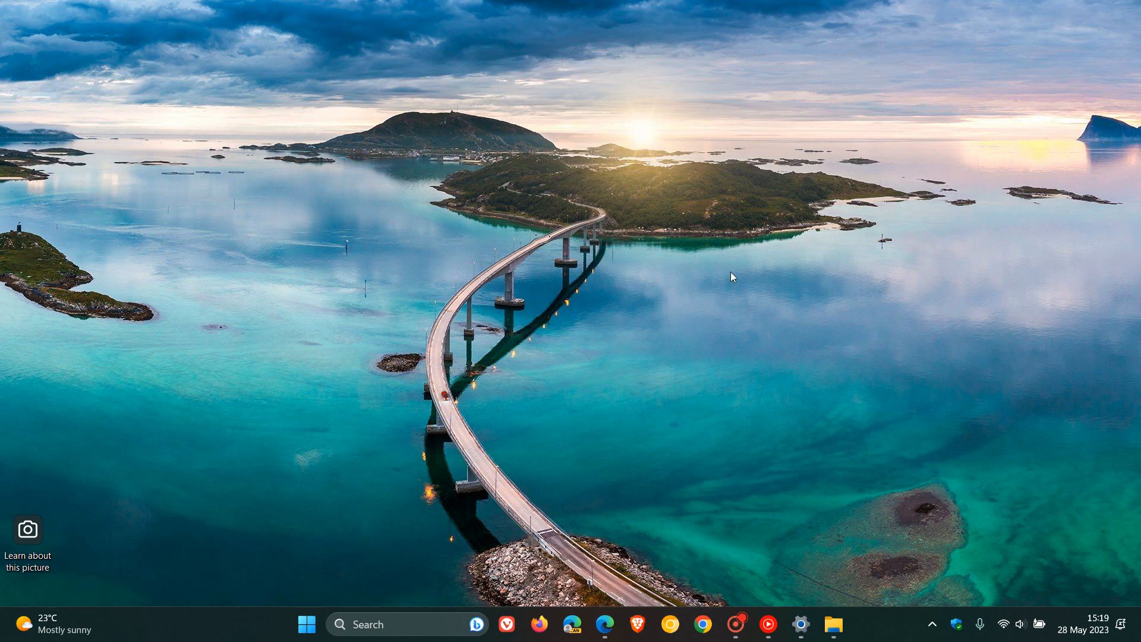
pyautogui.moveTo(712, 285)
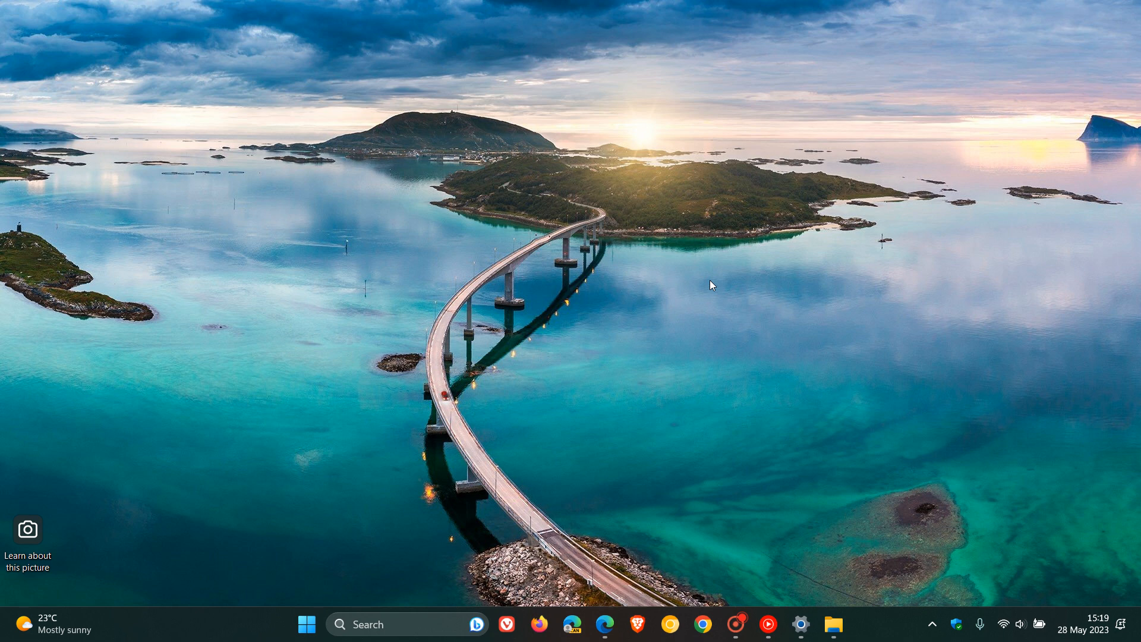
pyautogui.moveTo(752, 303)
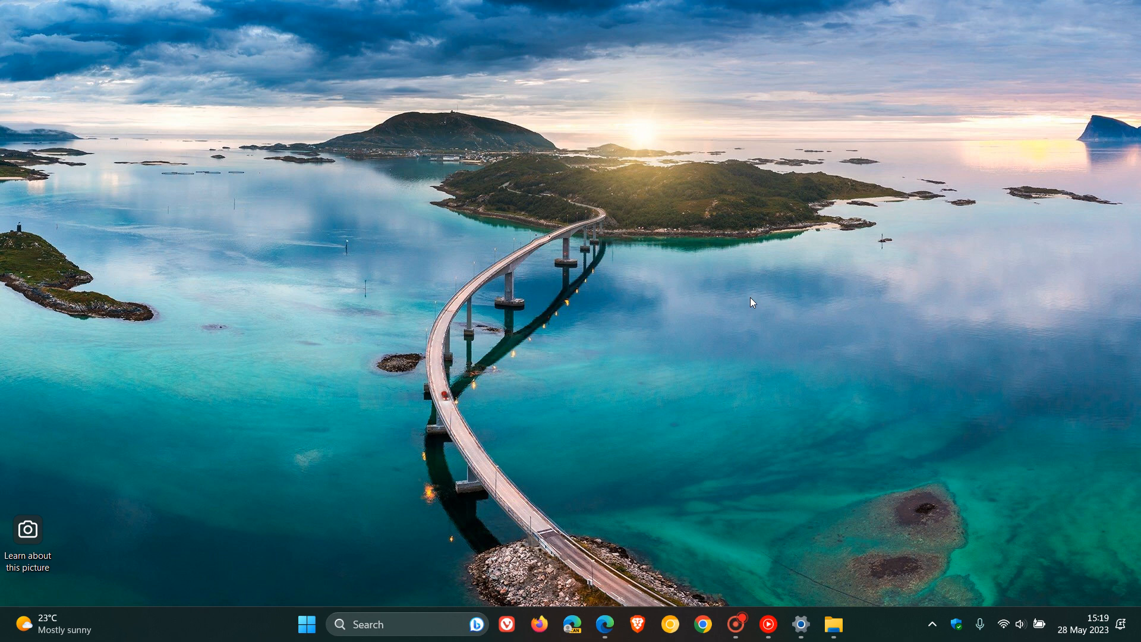
pyautogui.moveTo(704, 235)
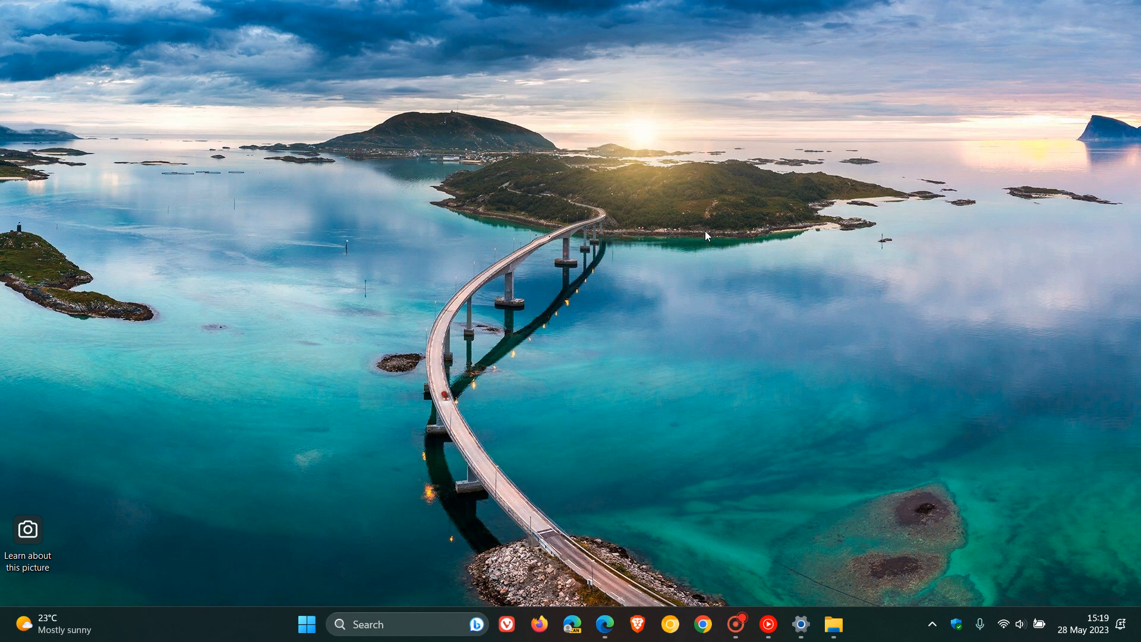
pyautogui.moveTo(734, 227)
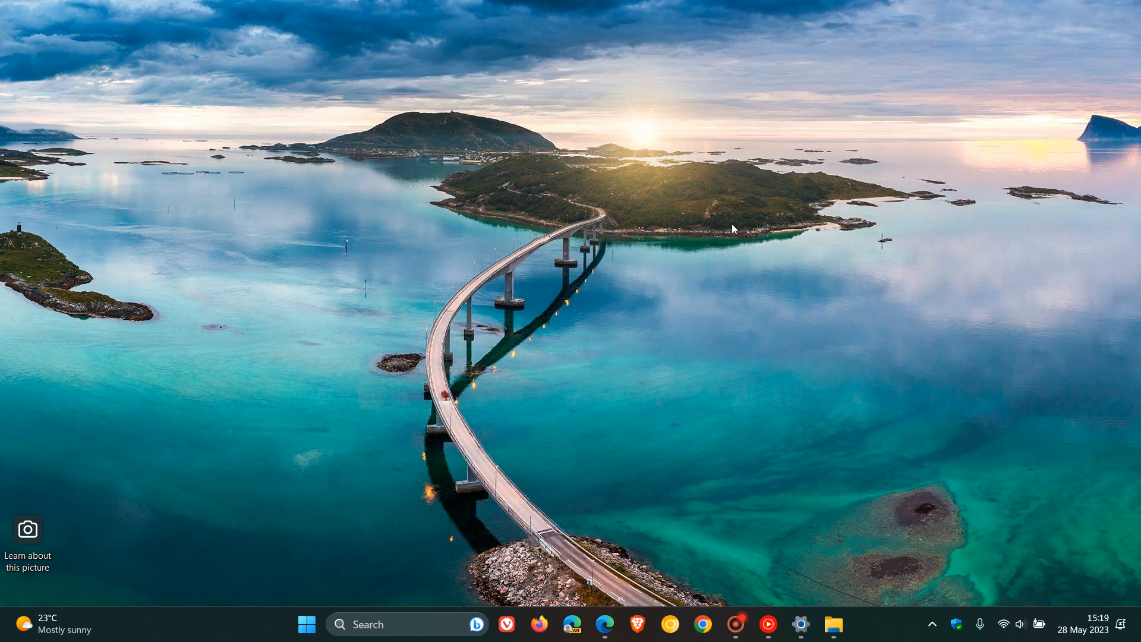
pyautogui.moveTo(738, 211)
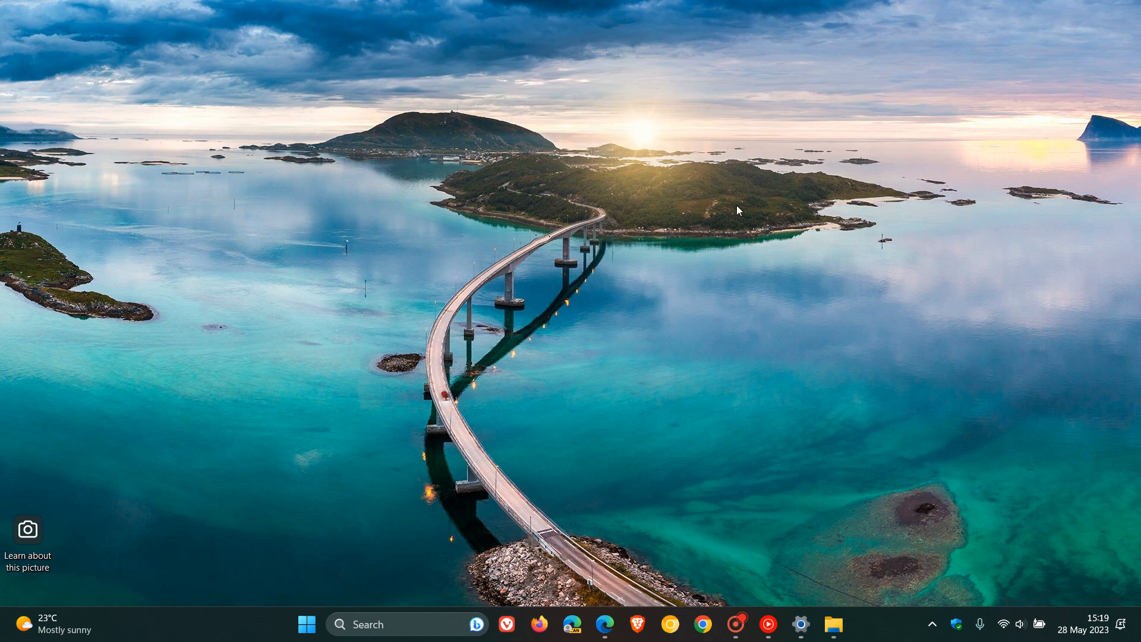